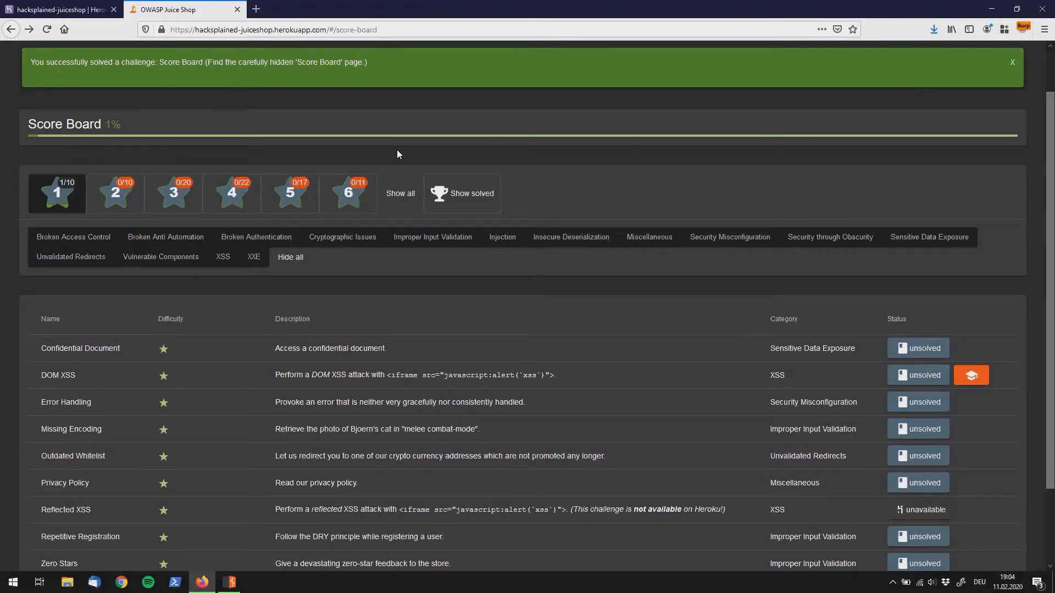
pyautogui.moveTo(146, 349)
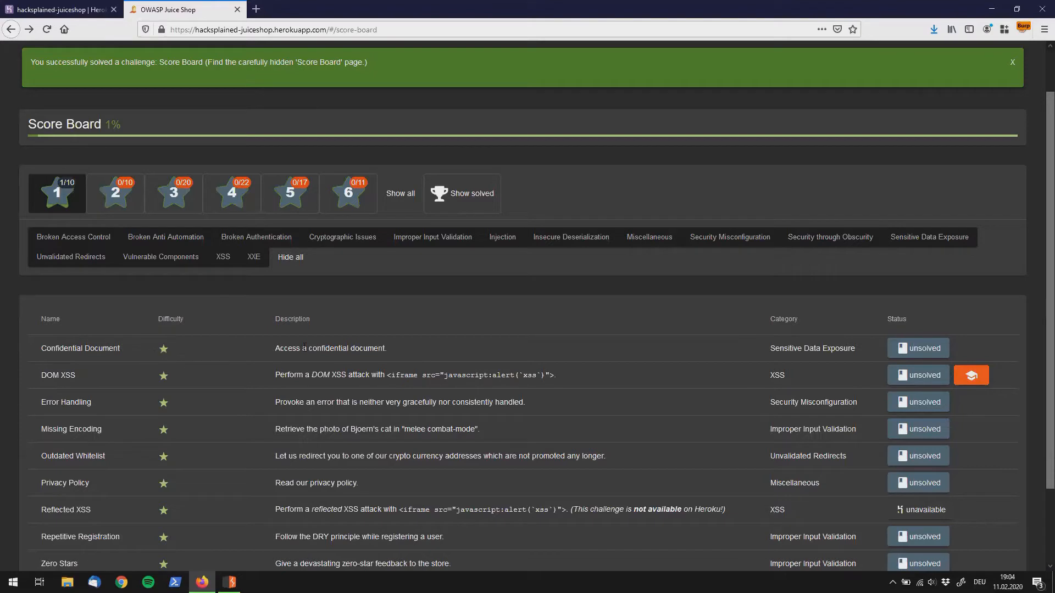
pyautogui.moveTo(311, 358)
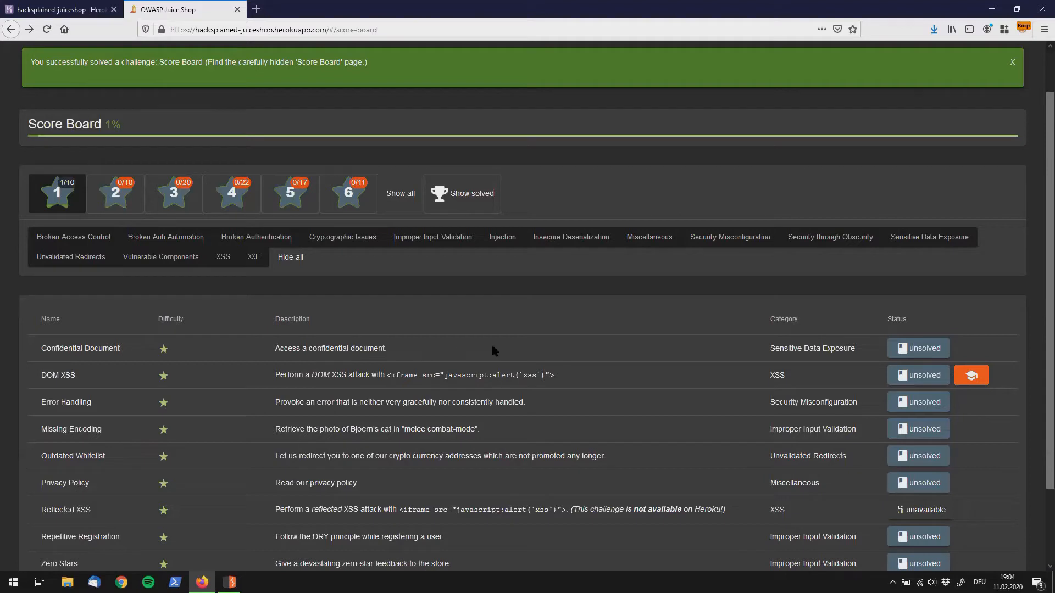
pyautogui.moveTo(737, 359)
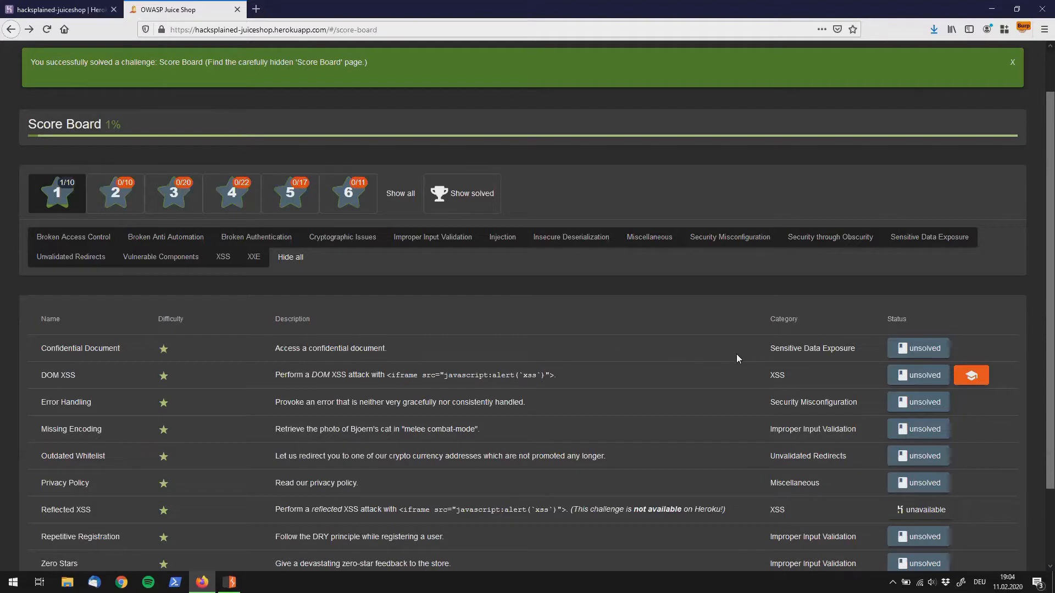
pyautogui.moveTo(724, 358)
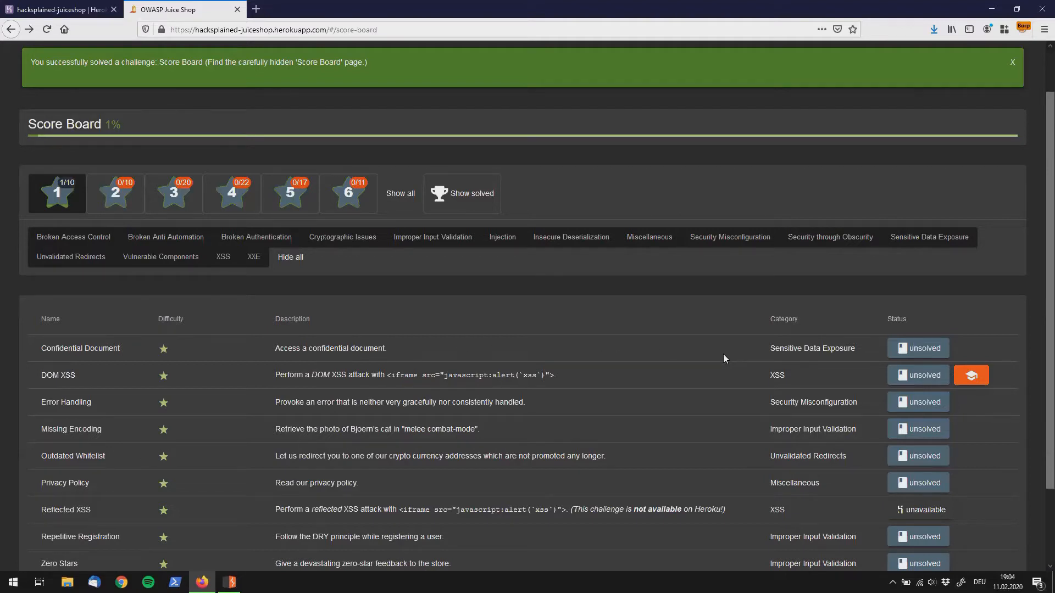
pyautogui.moveTo(435, 263)
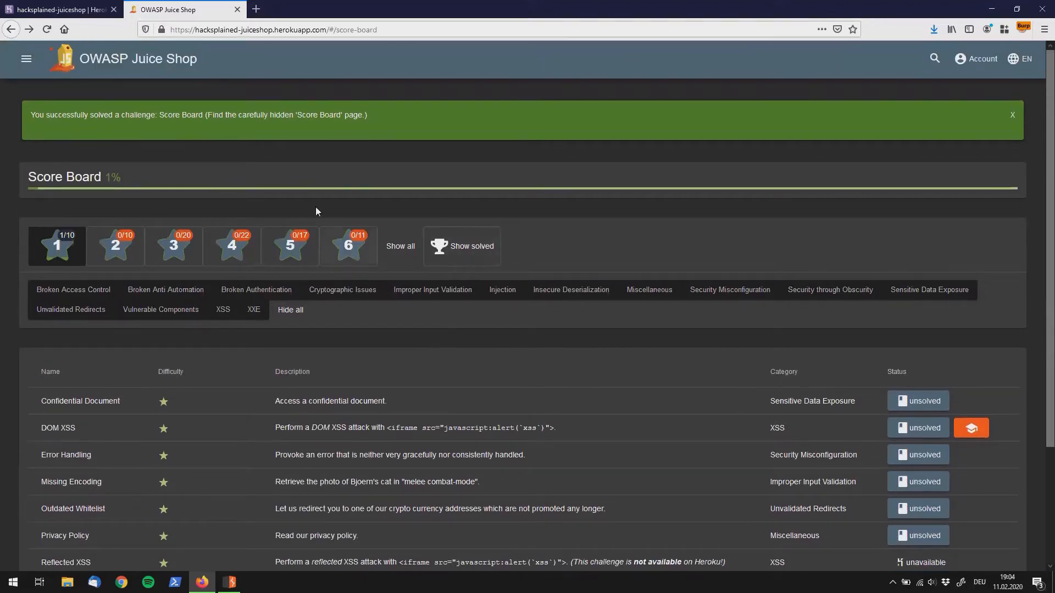
# - Navigate via the side menu to the About Us page with its corporate history text
pyautogui.click(27, 58)
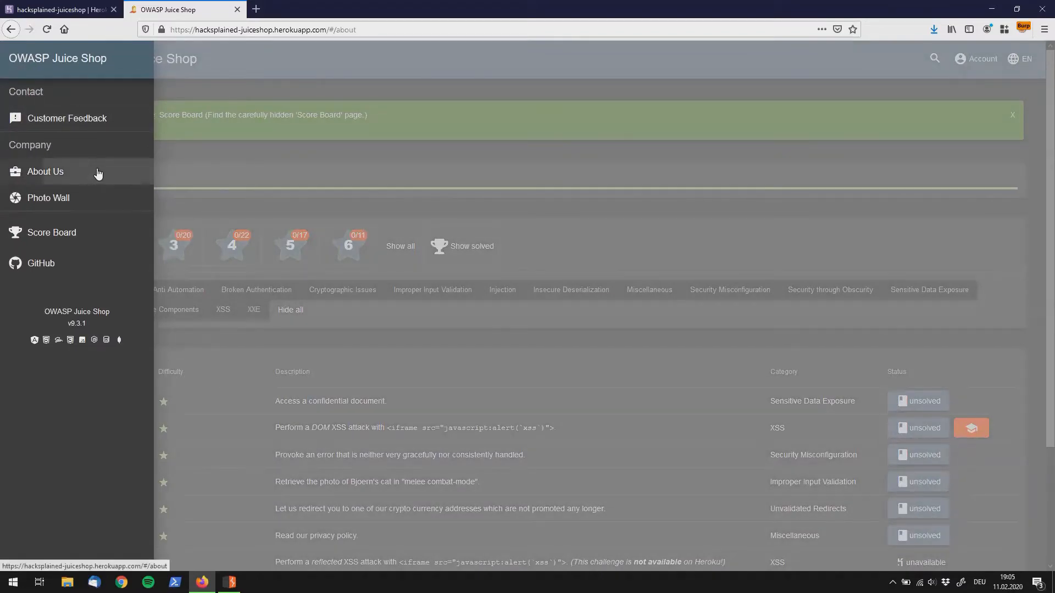
pyautogui.click(45, 172)
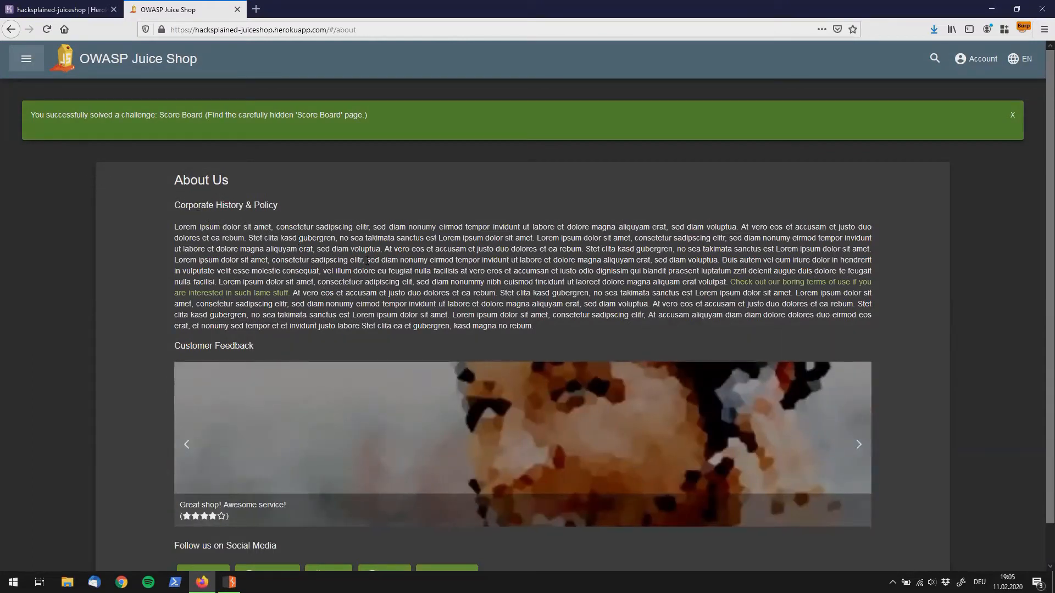
pyautogui.click(858, 444)
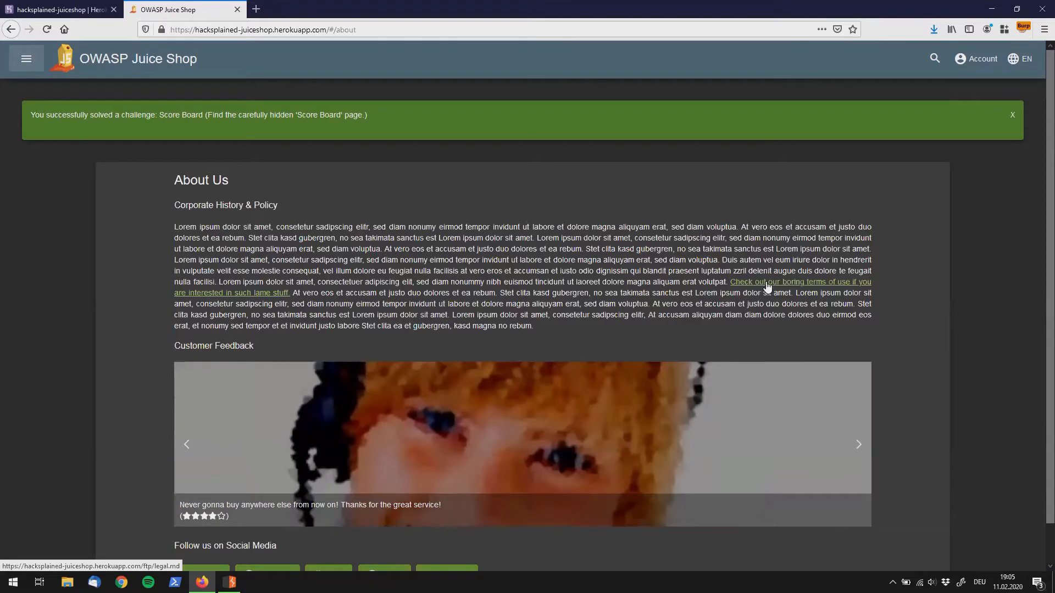
pyautogui.moveTo(767, 288)
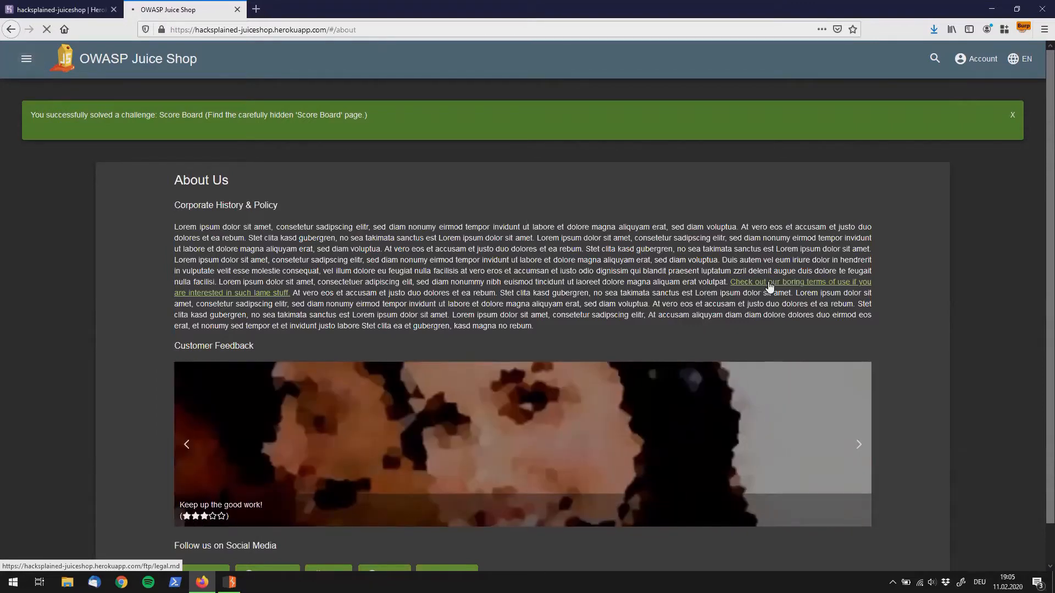
# - Follow the terms-of-use link to request /ftp/legal.md, cancel the download, and bring up Burp
pyautogui.click(800, 283)
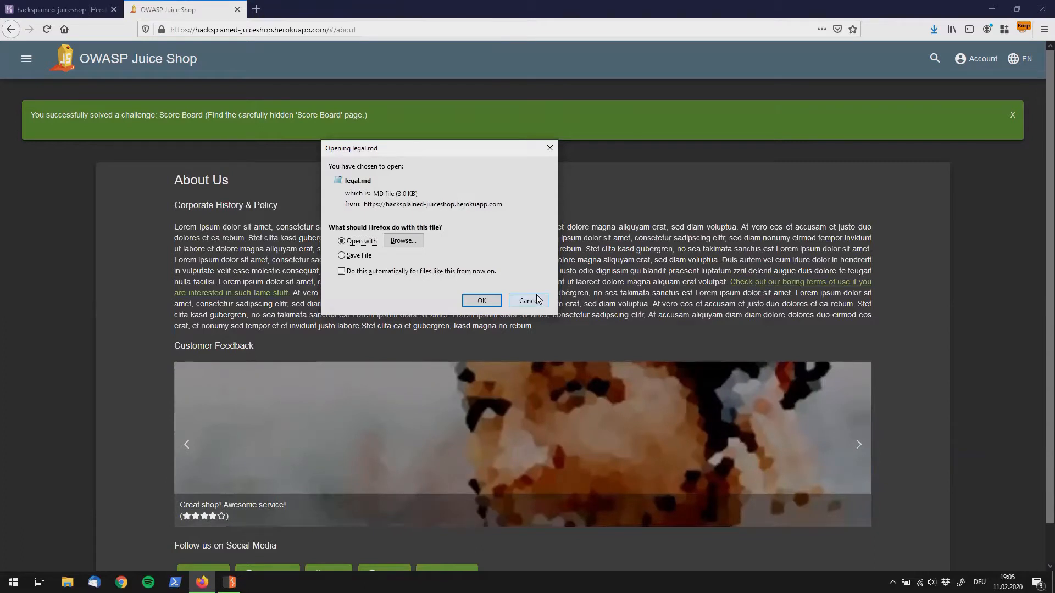
pyautogui.click(529, 300)
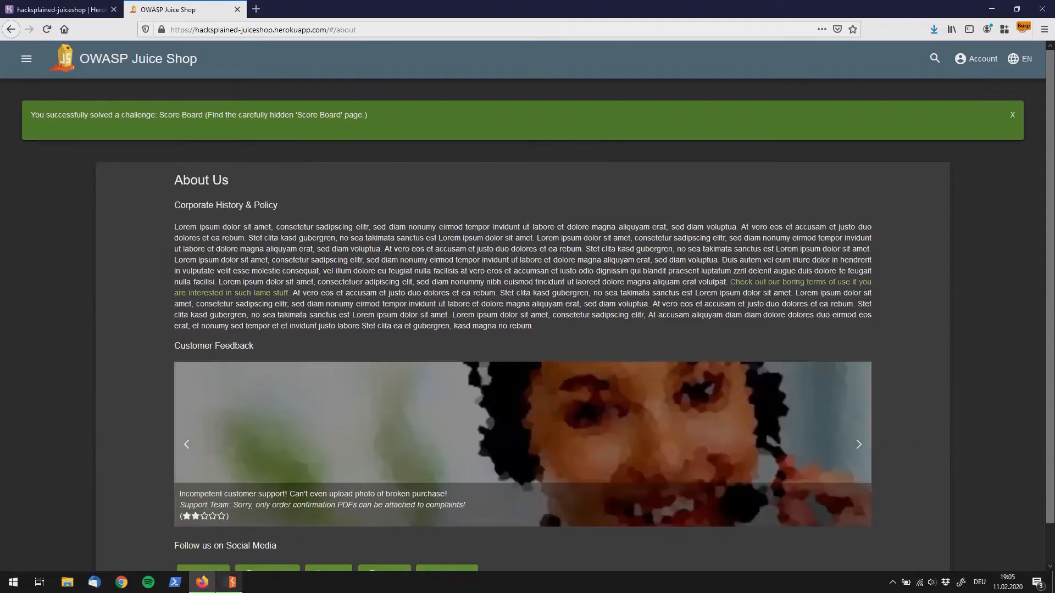
pyautogui.click(231, 582)
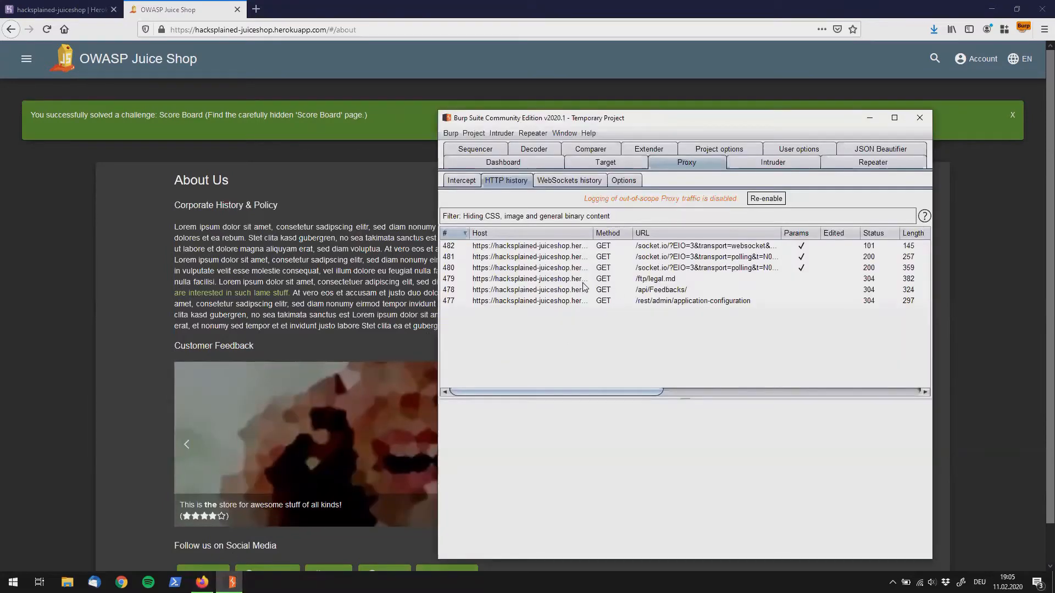
pyautogui.moveTo(574, 280)
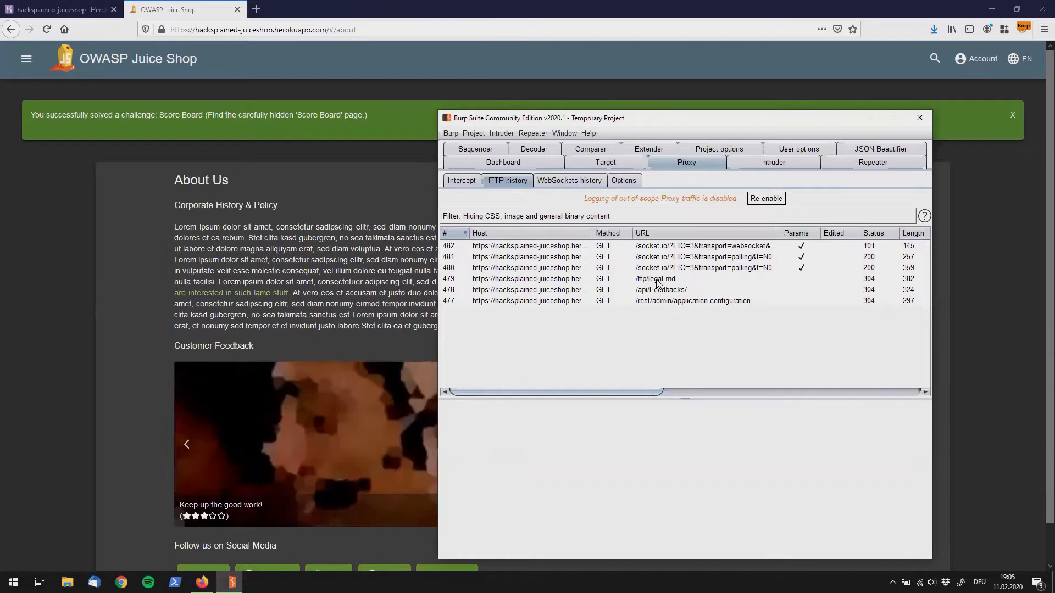
# - Send the /ftp/legal.md request from Proxy HTTP history to Repeater and switch there
pyautogui.click(656, 278)
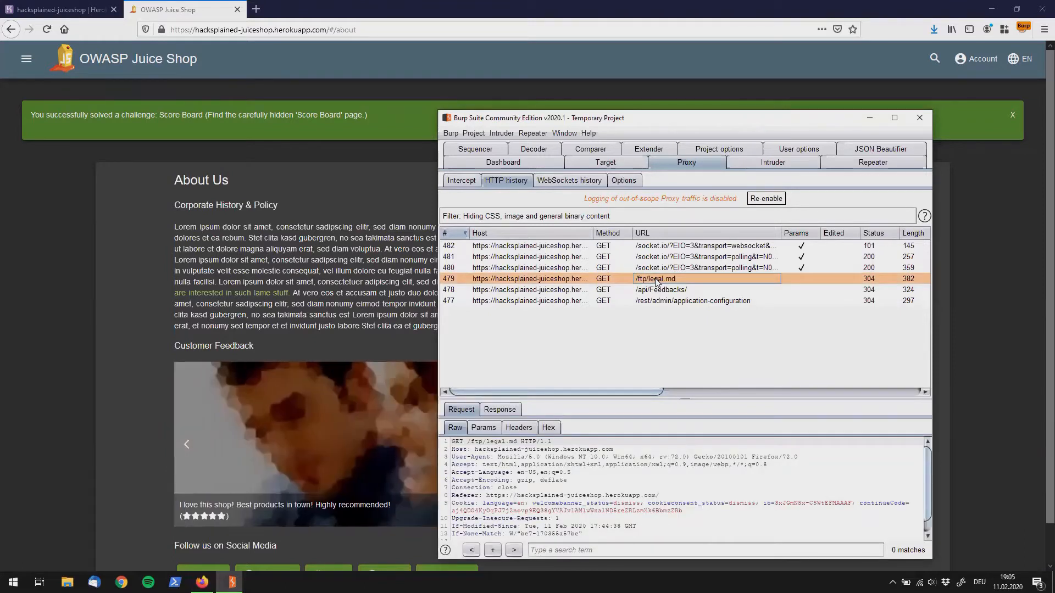
pyautogui.rightClick(656, 278)
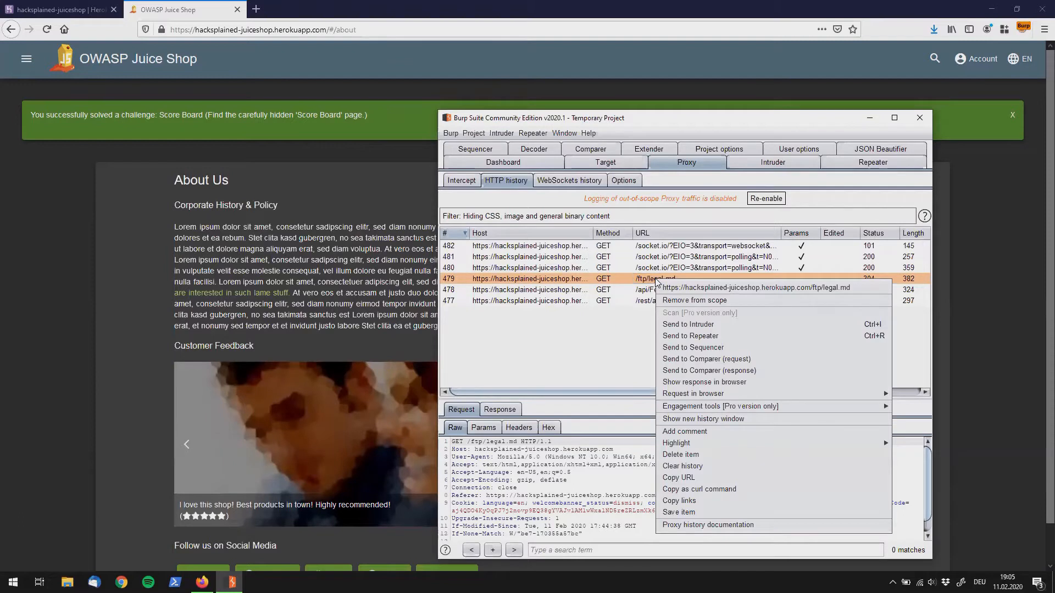
pyautogui.moveTo(694, 300)
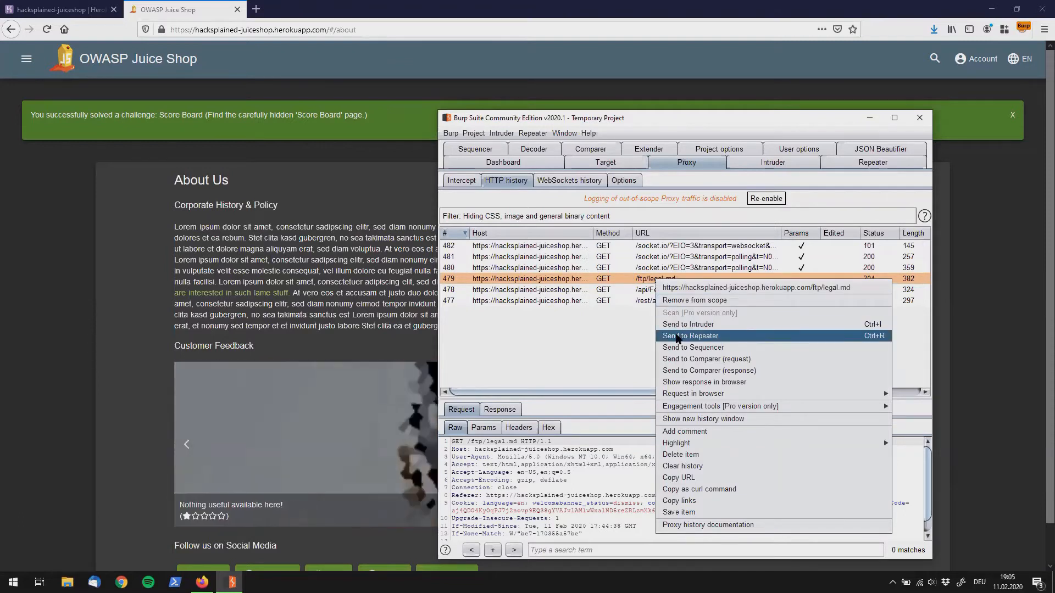
pyautogui.click(689, 337)
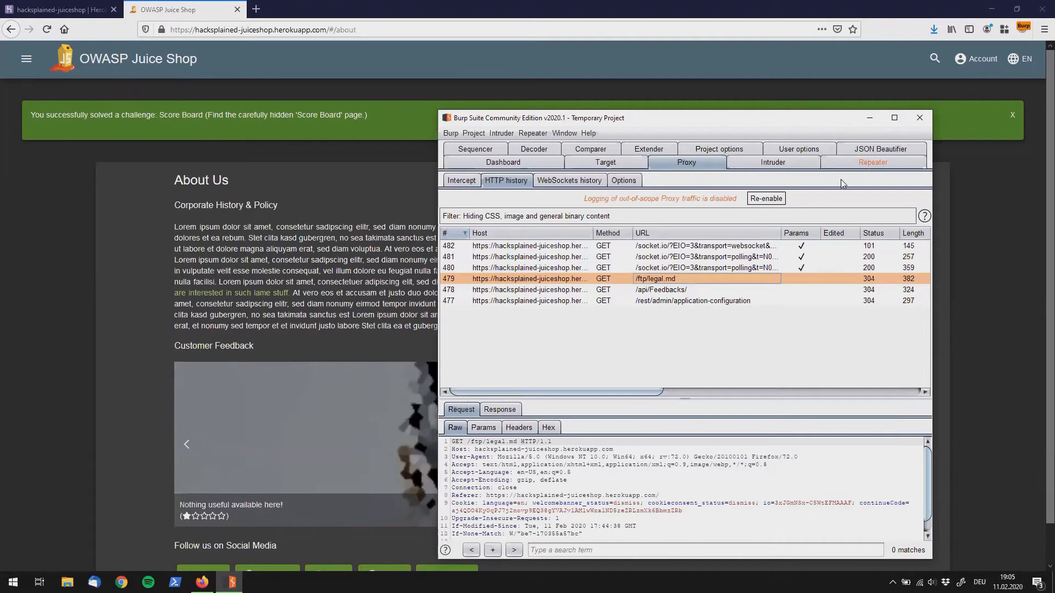
pyautogui.click(872, 163)
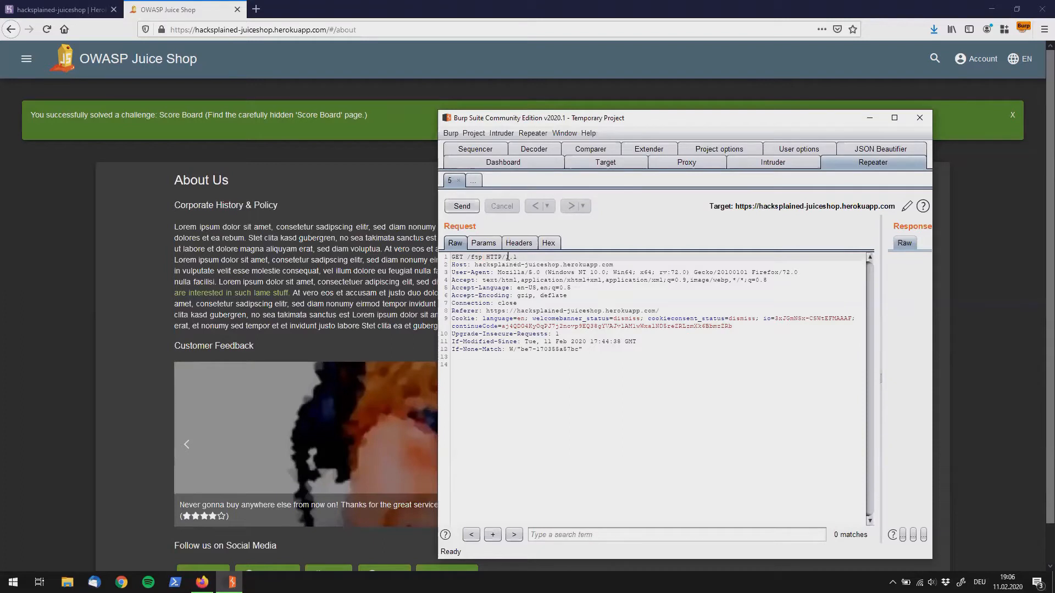
# - Send GET /ftp and read the 200 directory listing naming acquisitions.md and legal.md
pyautogui.click(461, 205)
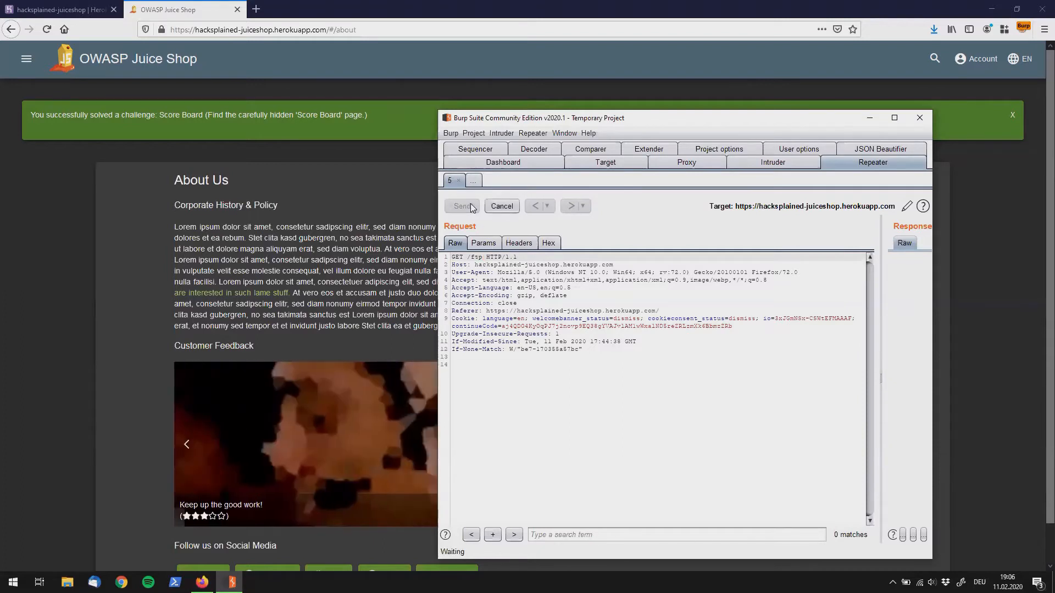
pyautogui.click(461, 205)
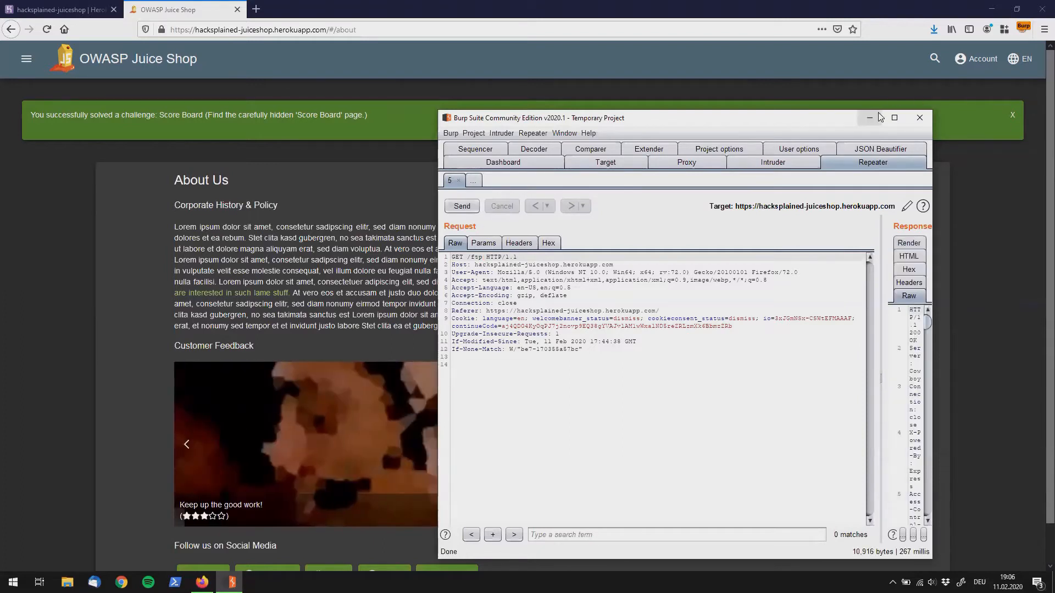
pyautogui.click(894, 118)
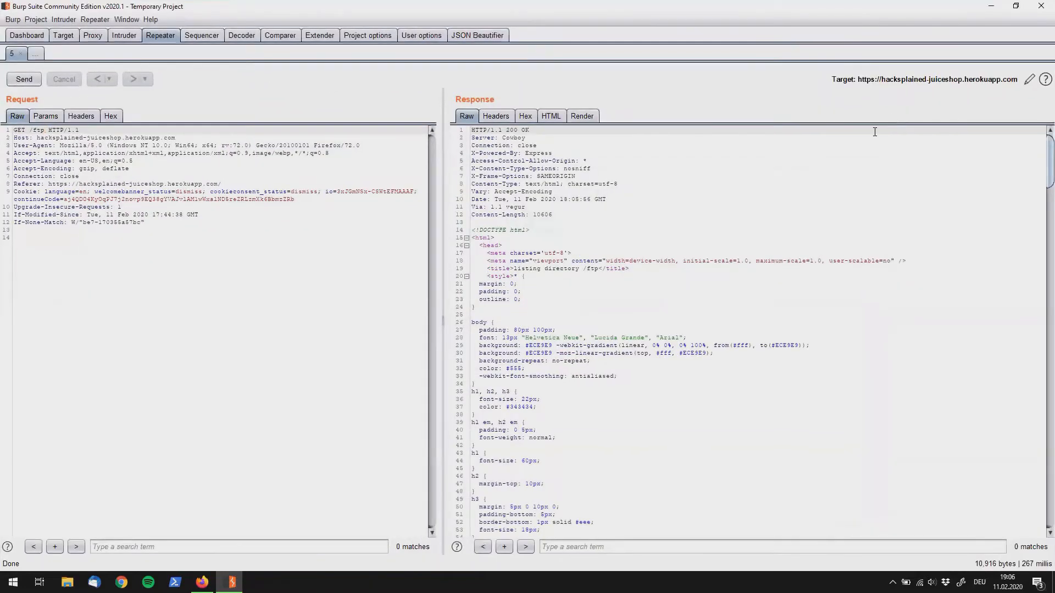
pyautogui.scroll(-3)
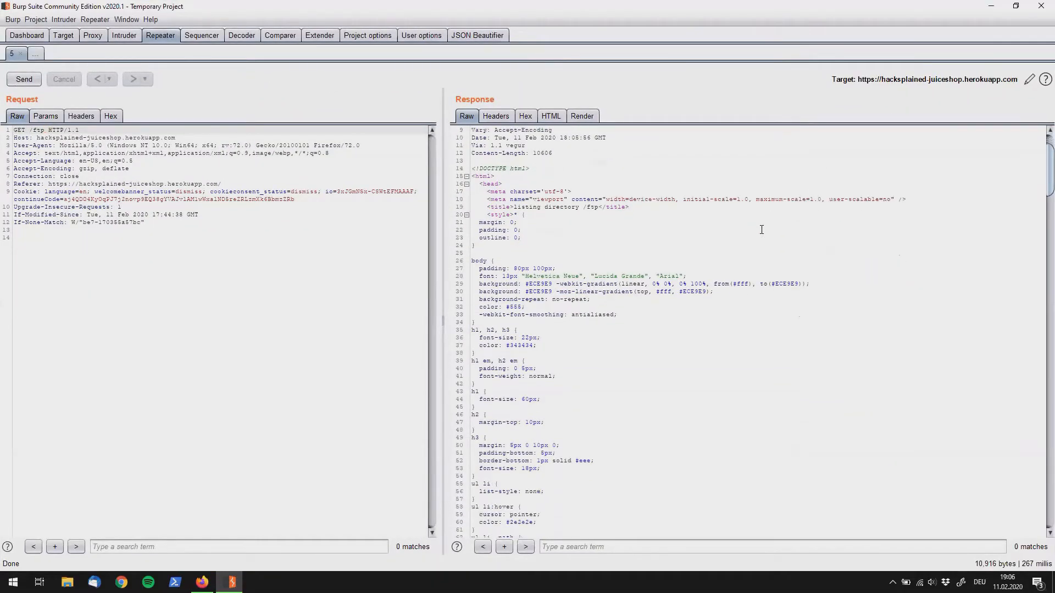
pyautogui.scroll(-3)
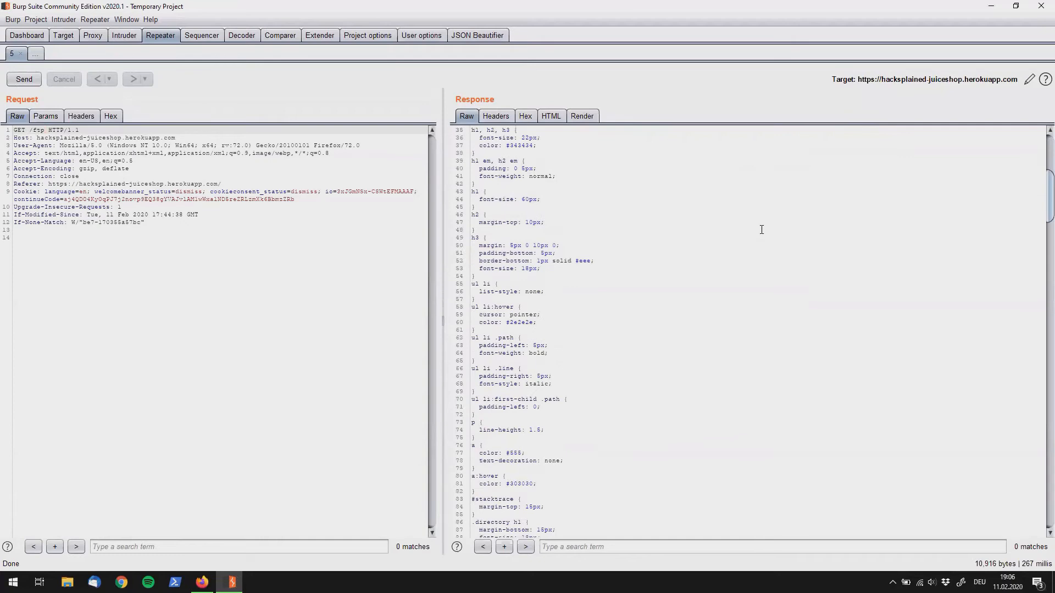
pyautogui.scroll(-3)
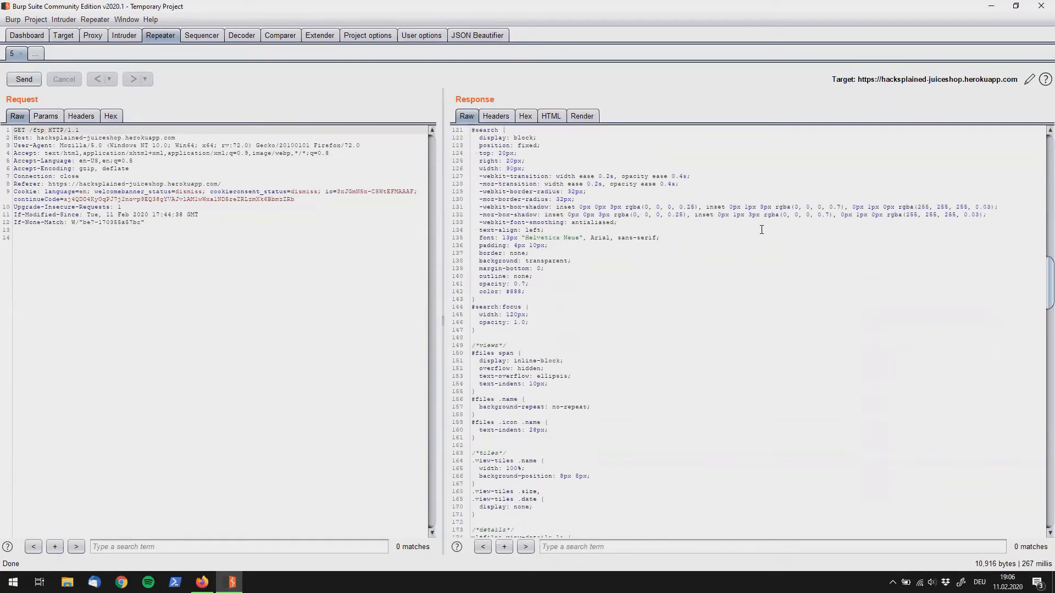
pyautogui.scroll(-3)
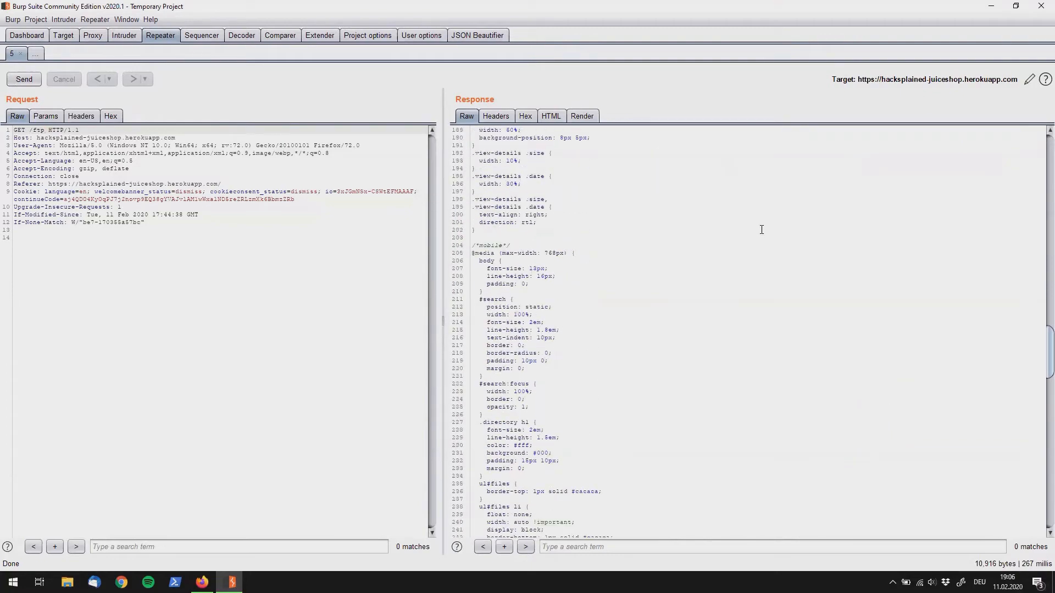
pyautogui.scroll(-3)
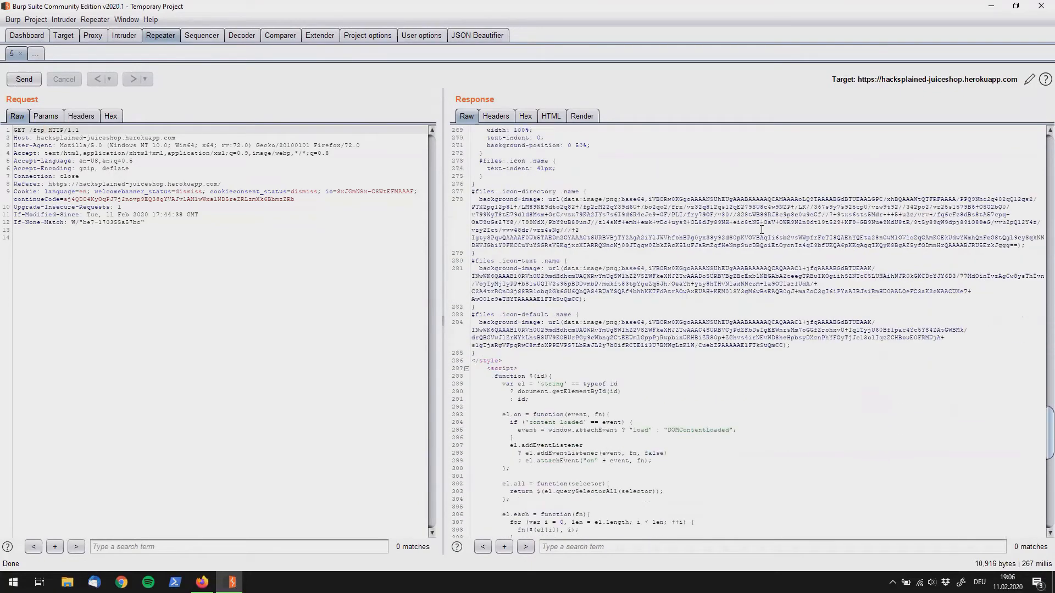
pyautogui.scroll(-3)
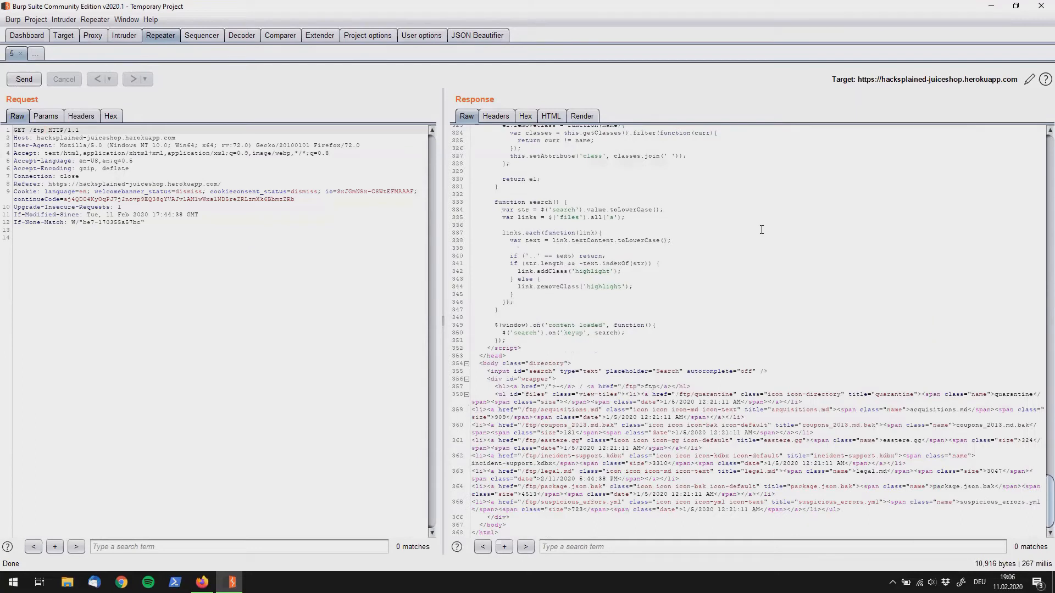
pyautogui.moveTo(549, 367)
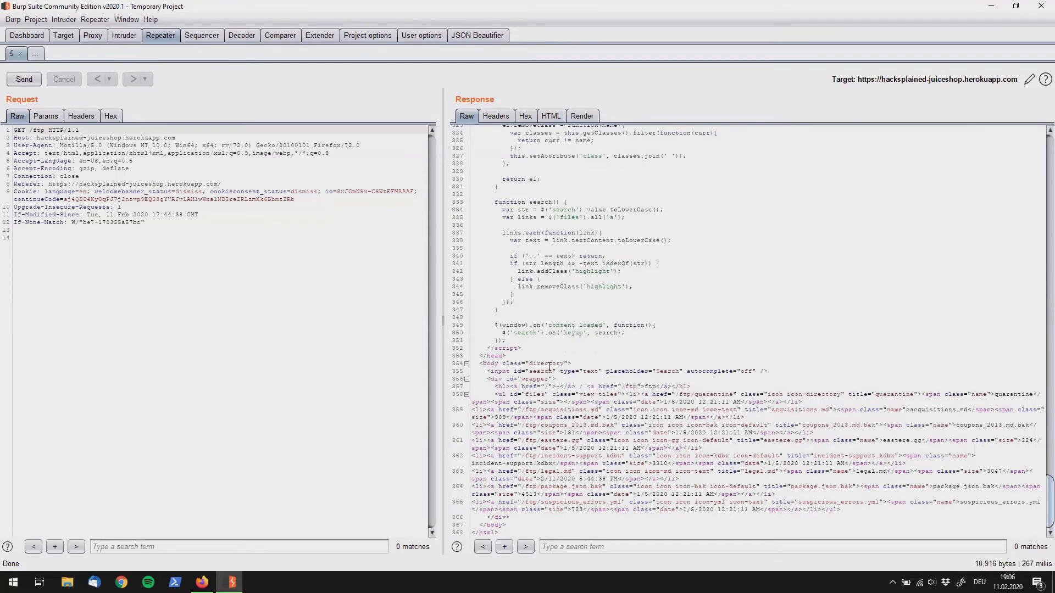
pyautogui.moveTo(646, 546)
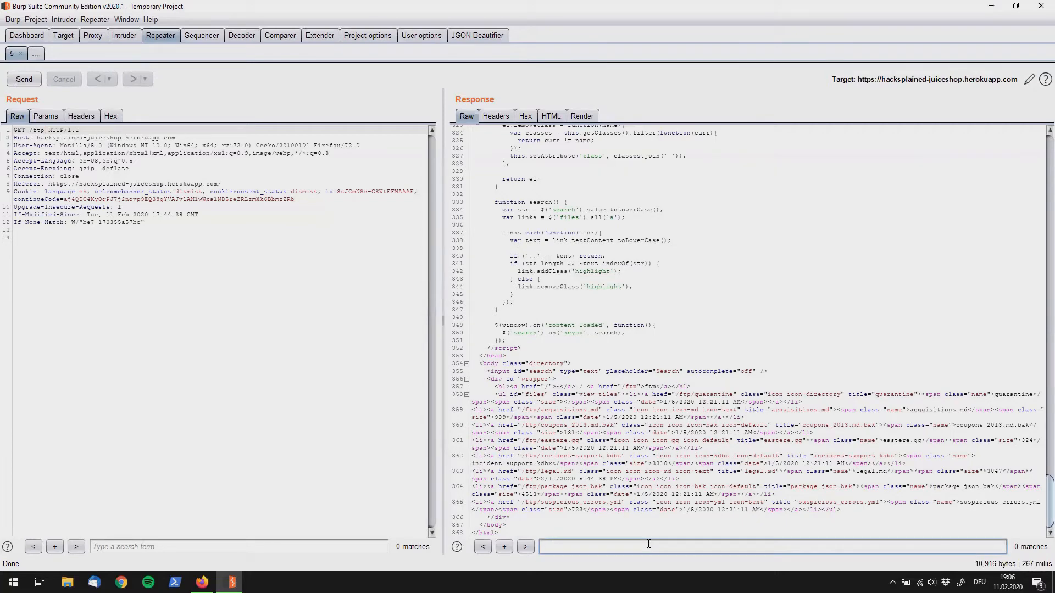
# - Search the /ftp listing response for 'legal', highlighting three matches
pyautogui.write('legal')
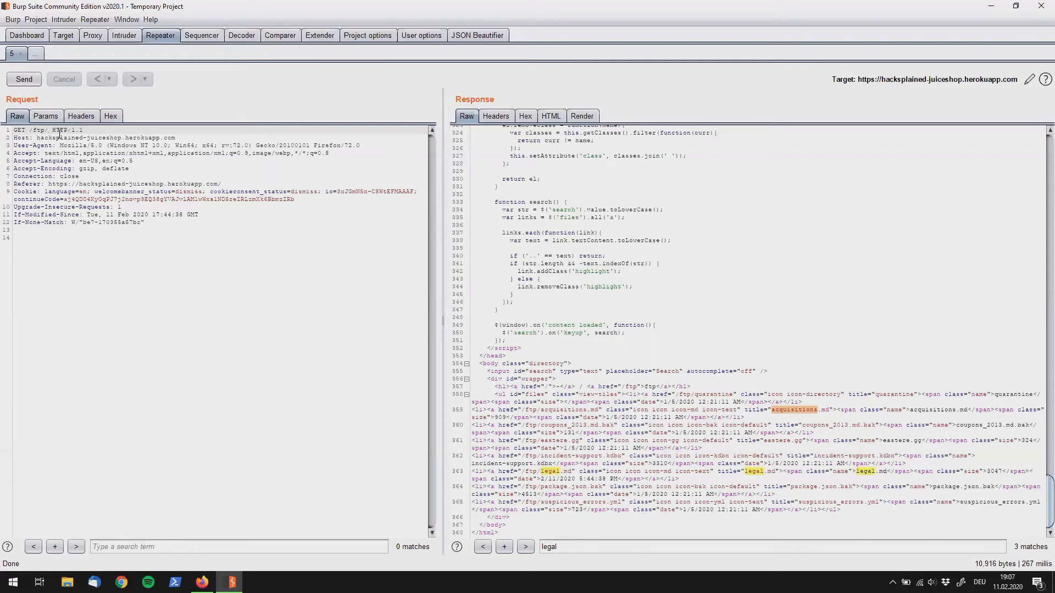
# - Paste the file name to make the path /ftp/acquisitions.md and send the request
pyautogui.rightClick(58, 140)
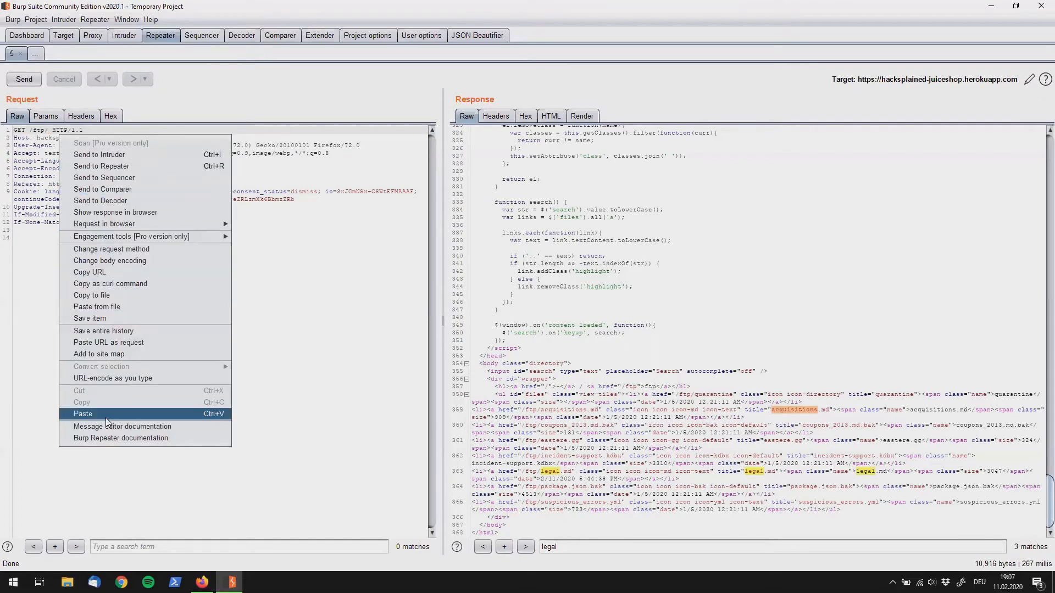
pyautogui.click(83, 413)
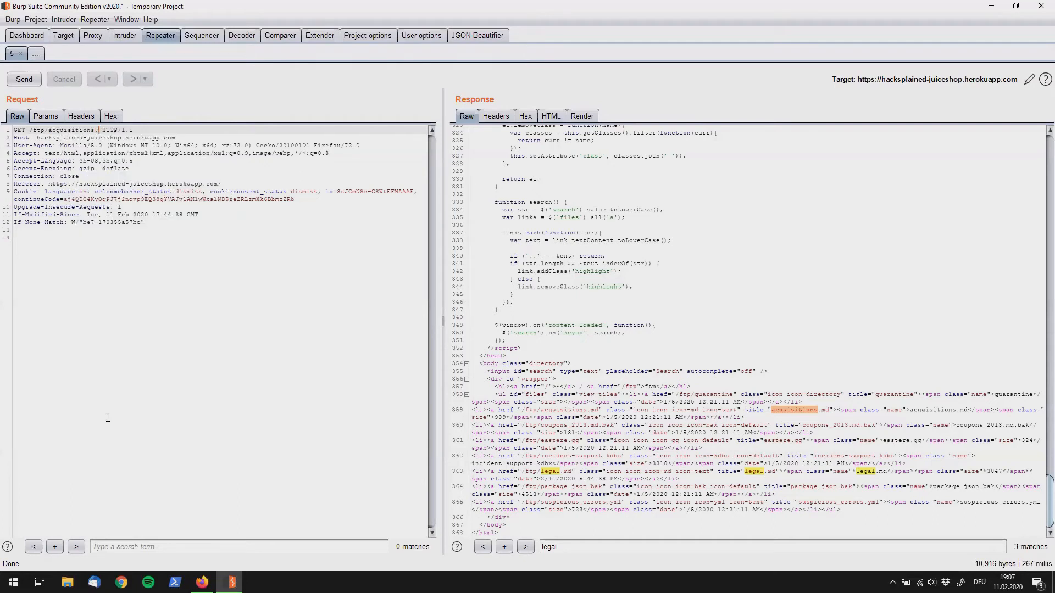
pyautogui.write('.md')
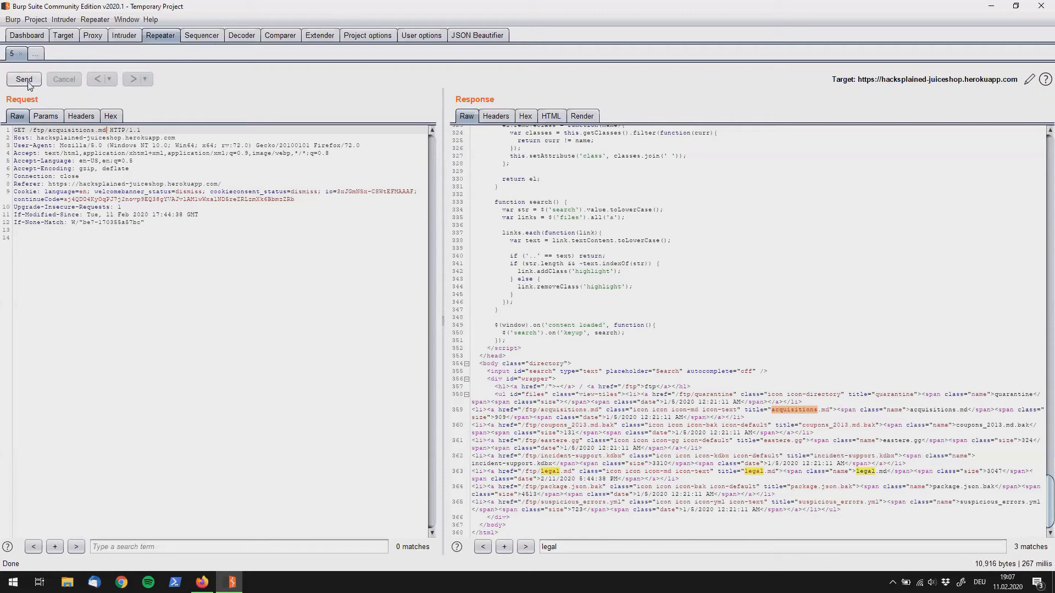
pyautogui.click(23, 80)
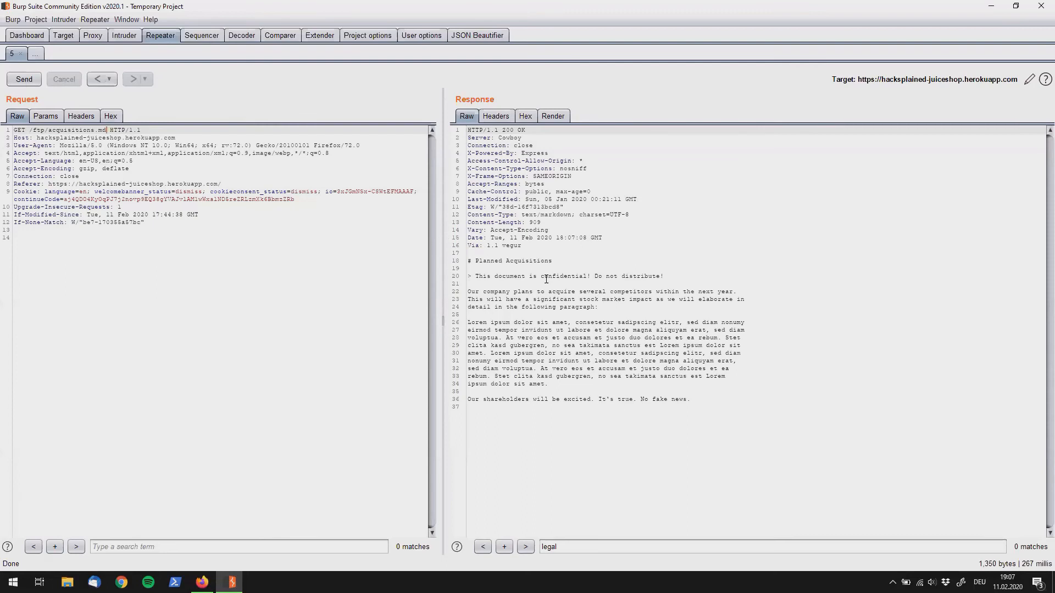
# - Mark the word 'confidential' in the returned Planned Acquisitions document
pyautogui.doubleClick(564, 276)
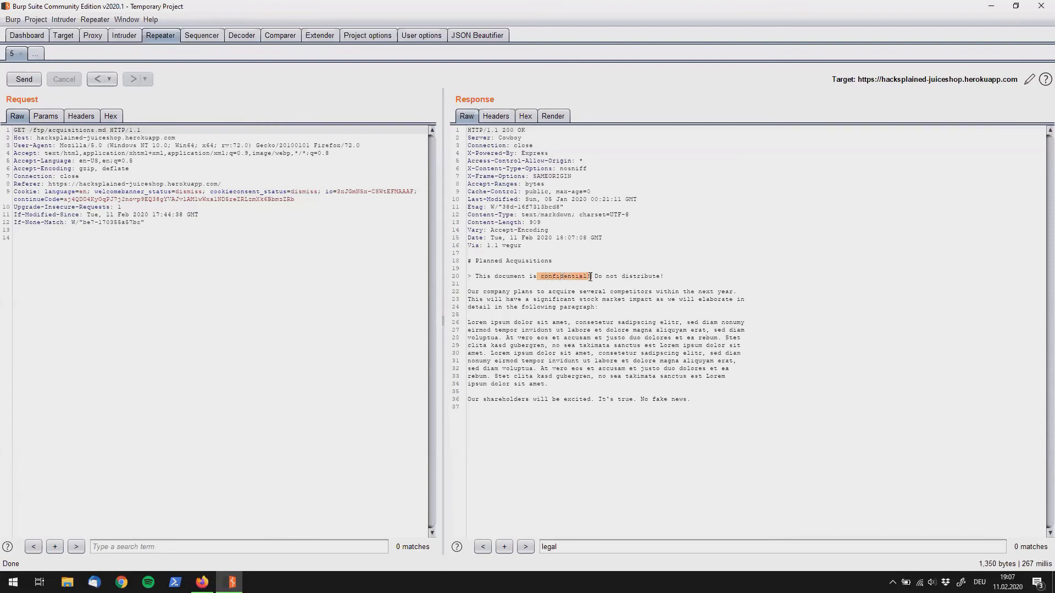
pyautogui.moveTo(992, 7)
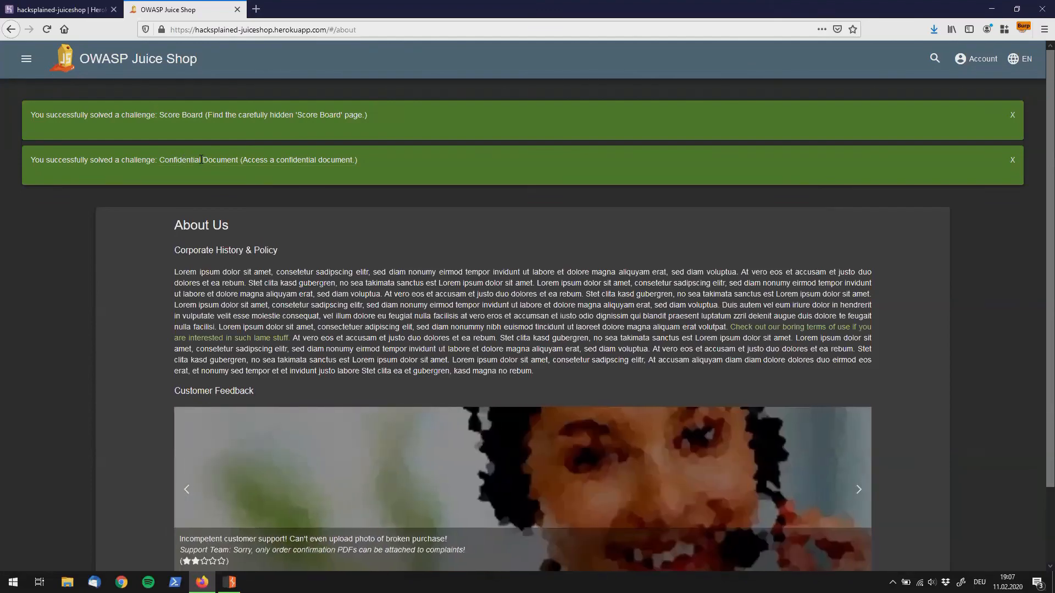
# - Return to the Juice Shop tab showing the Confidential Document challenge solved notice
pyautogui.click(859, 489)
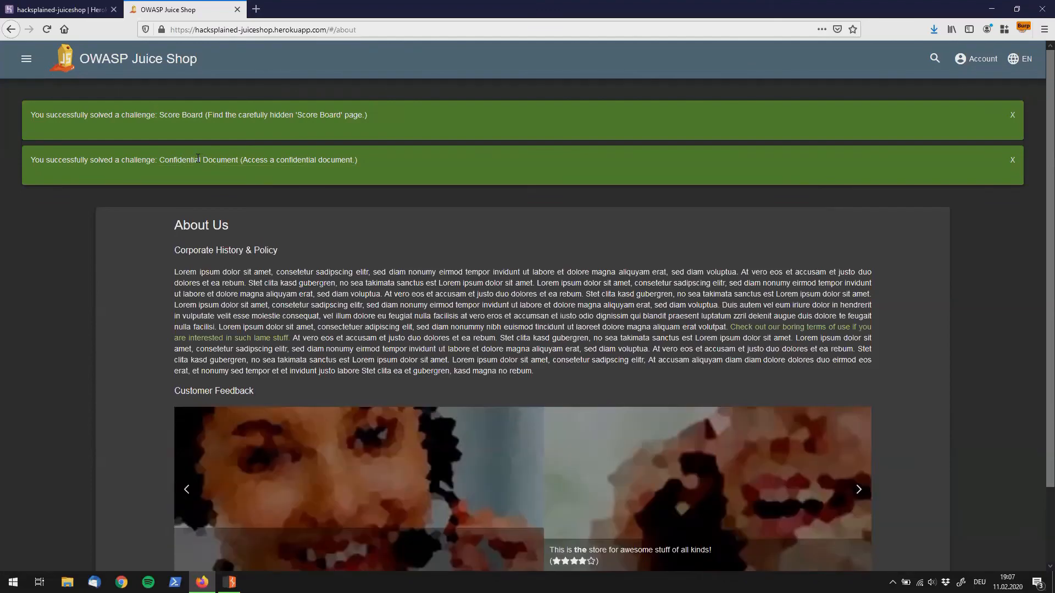